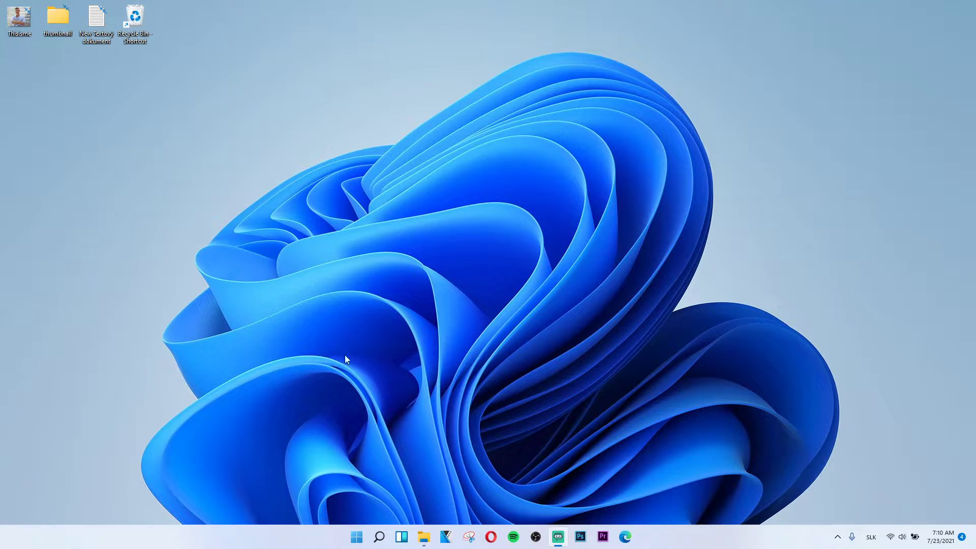
pyautogui.moveTo(926, 367)
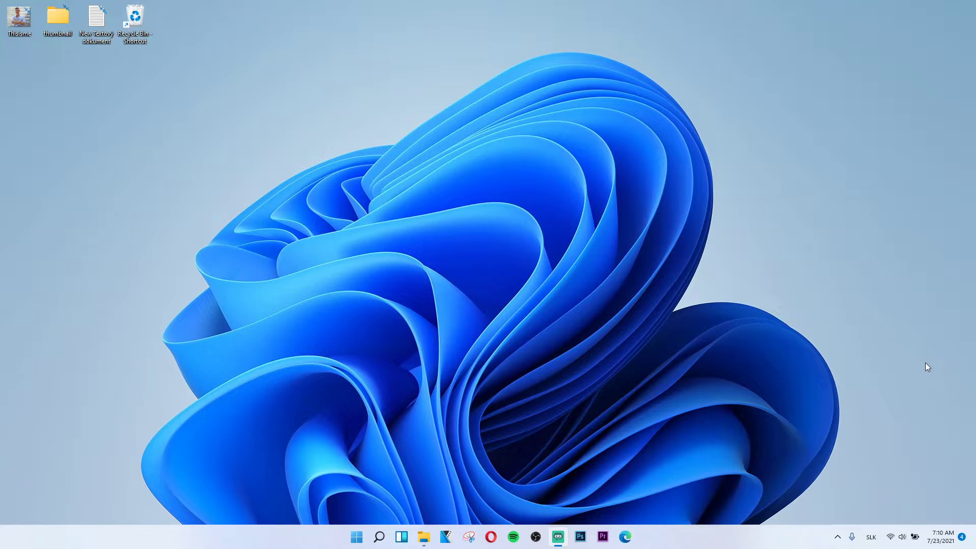
pyautogui.moveTo(974, 358)
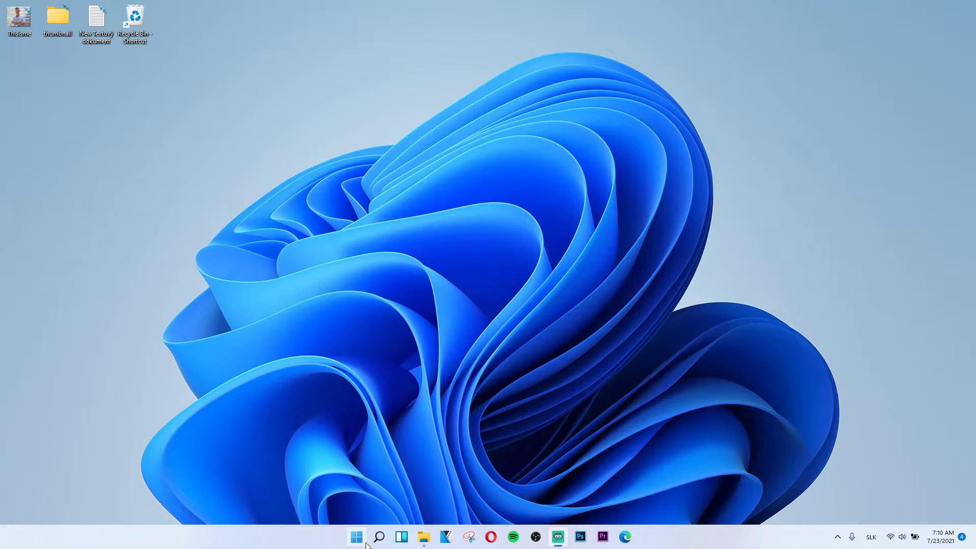
# Step: Launch Settings from the taskbar and go to the Apps category
pyautogui.rightClick(357, 536)
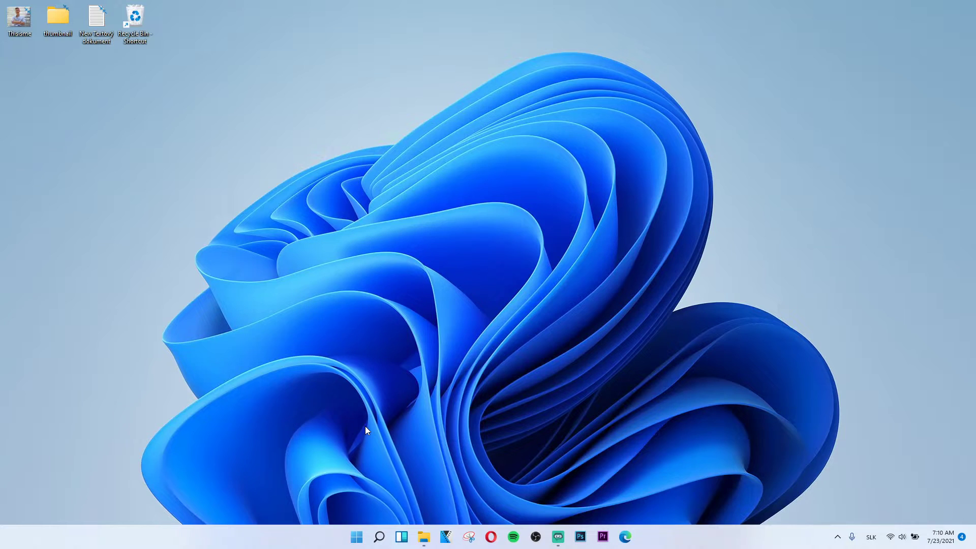
pyautogui.click(635, 536)
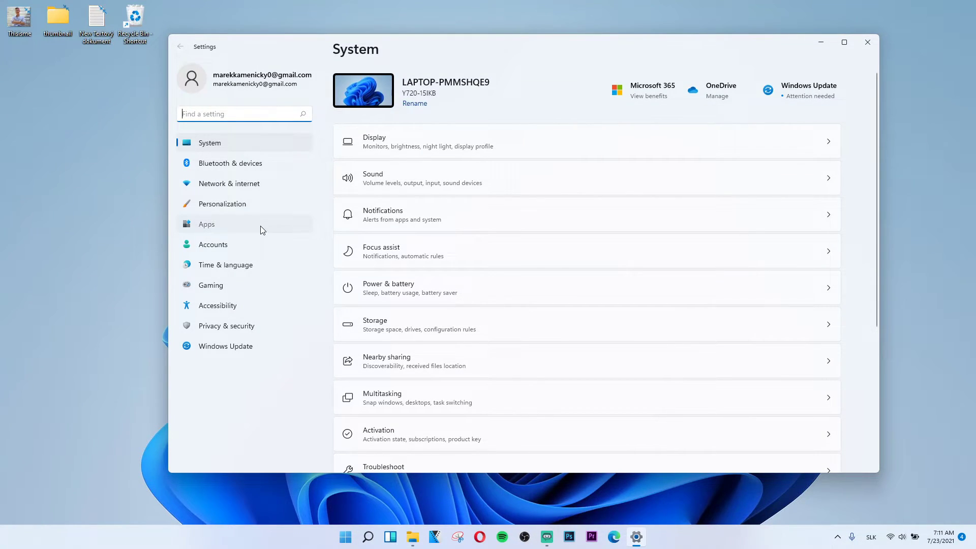
pyautogui.click(206, 224)
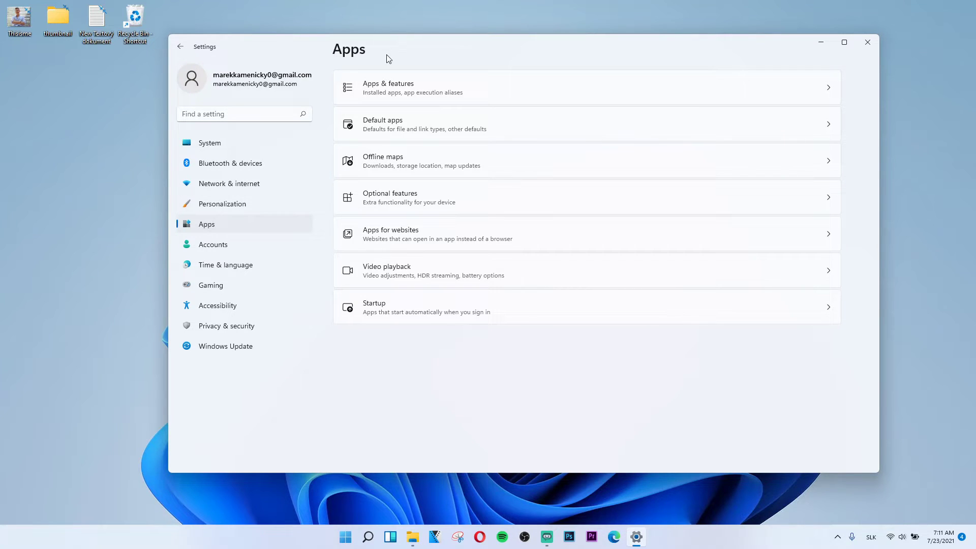
# Step: Open Apps & features and scroll through the 186 installed apps
pyautogui.click(388, 87)
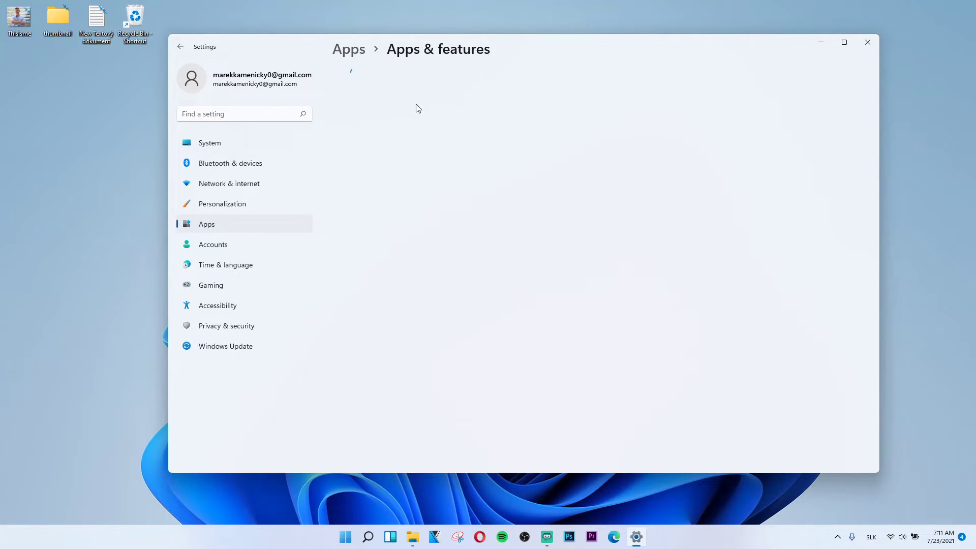
pyautogui.moveTo(512, 271)
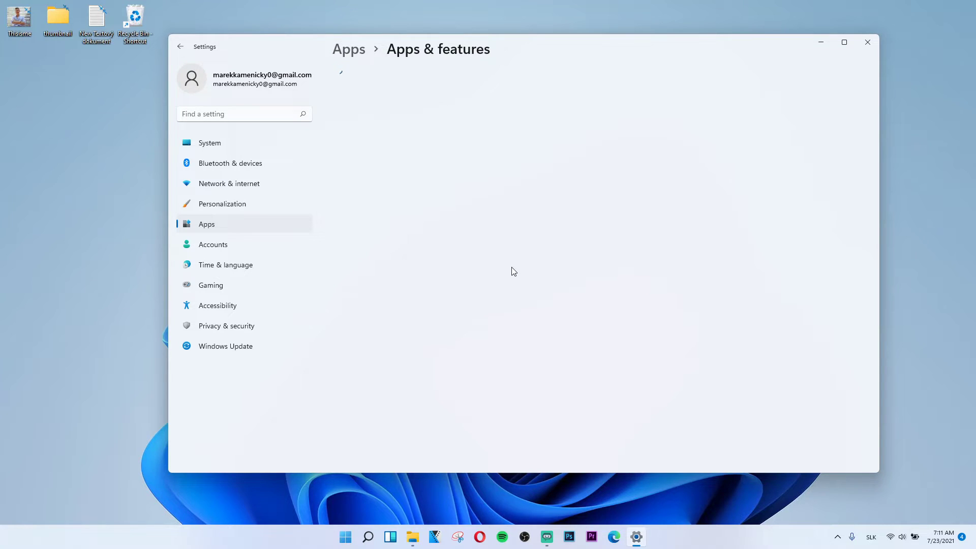
pyautogui.moveTo(666, 238)
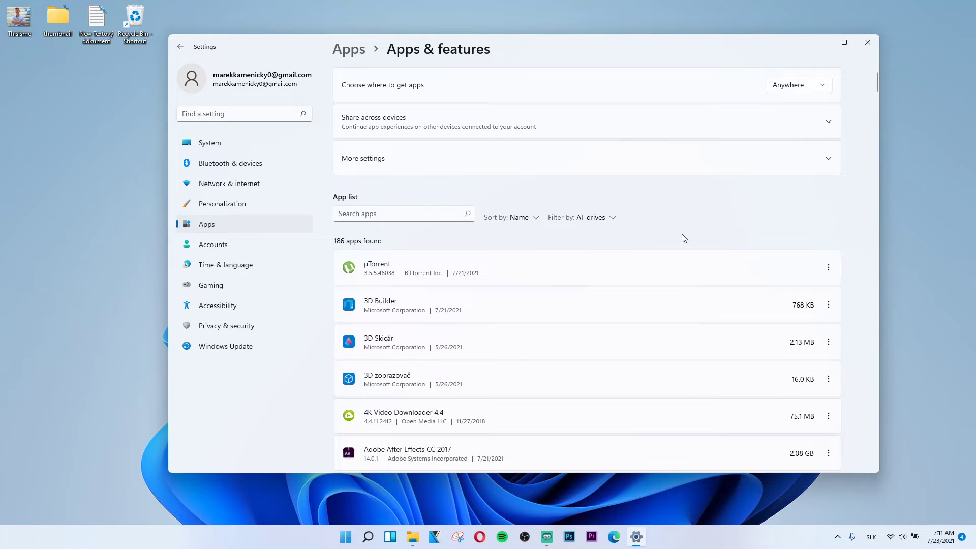
pyautogui.scroll(-3)
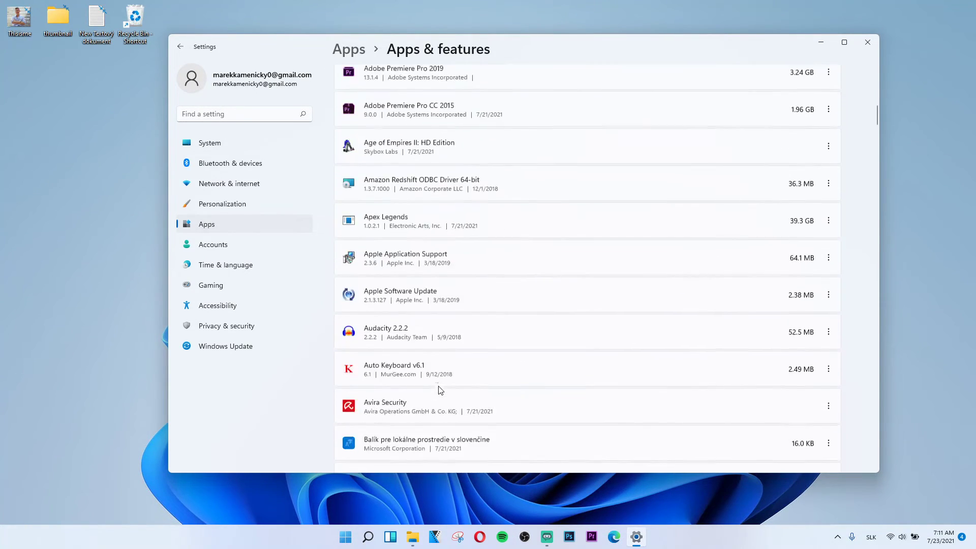
pyautogui.scroll(-3)
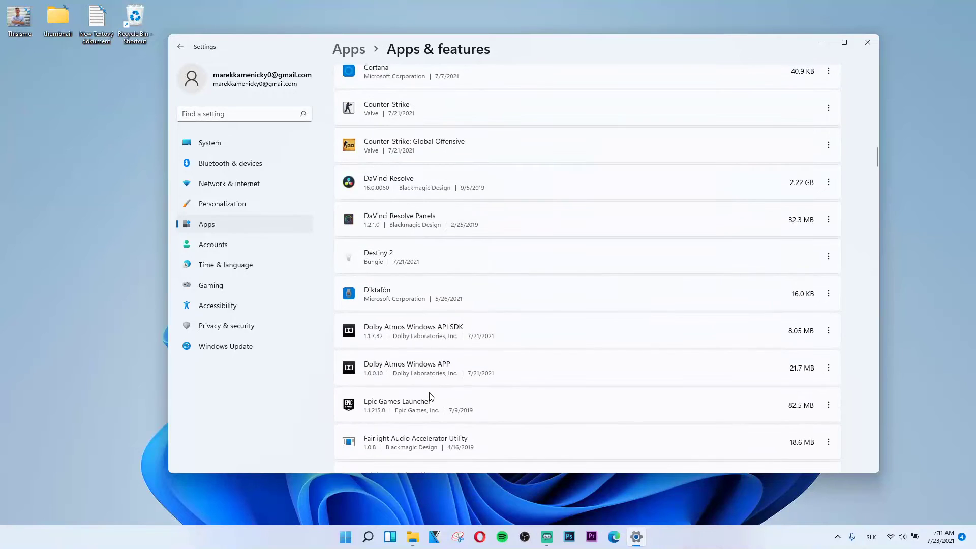
pyautogui.scroll(3)
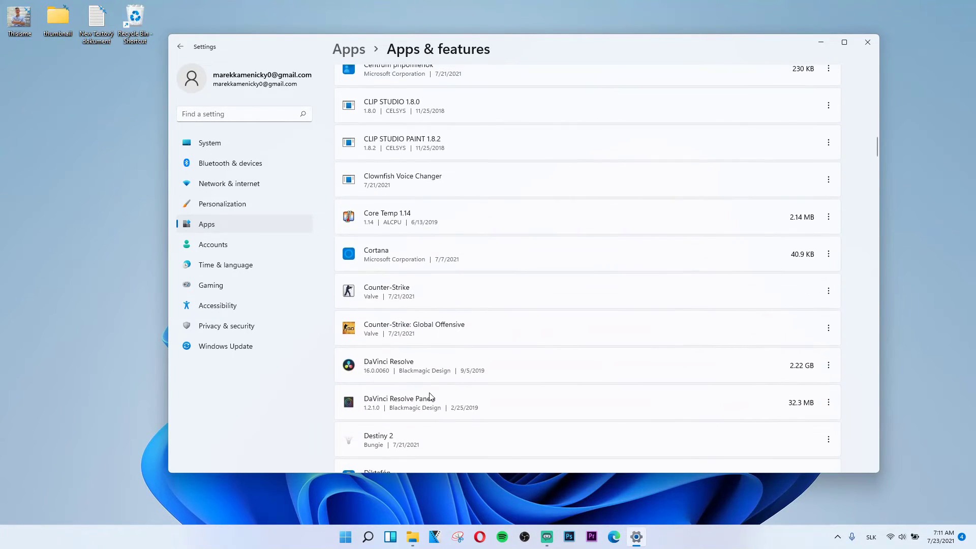